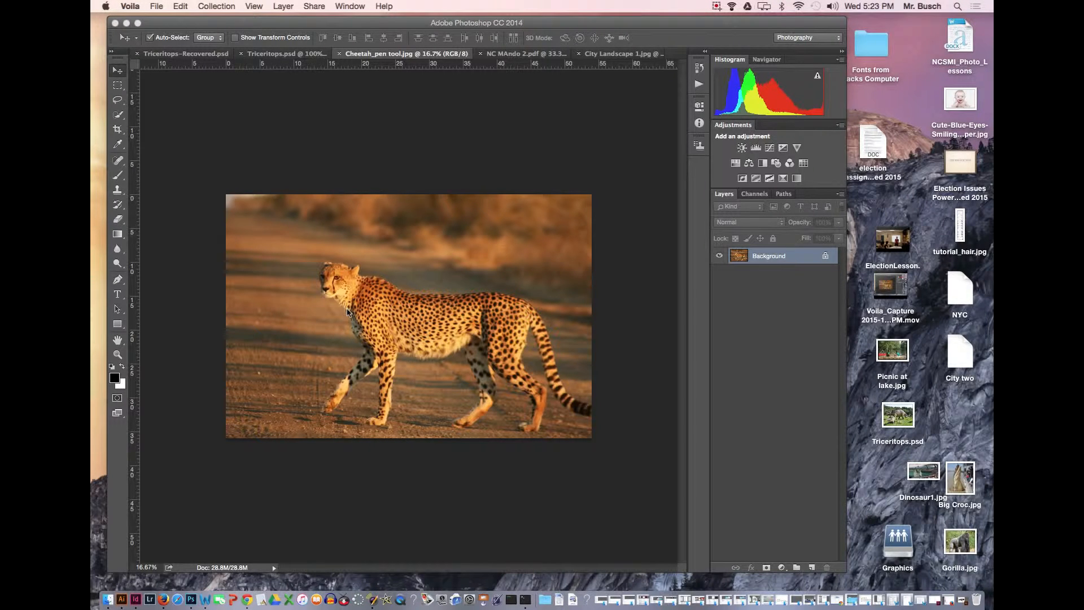
{"action": "mouse_move", "coordinate": [212, 208]}
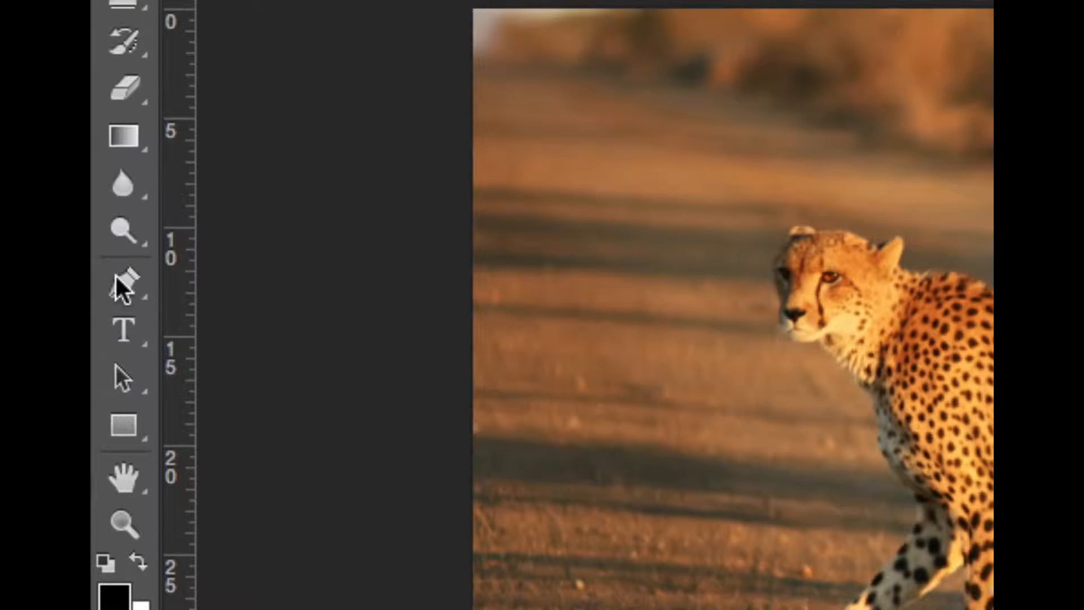
{"action": "mouse_move", "coordinate": [116, 286]}
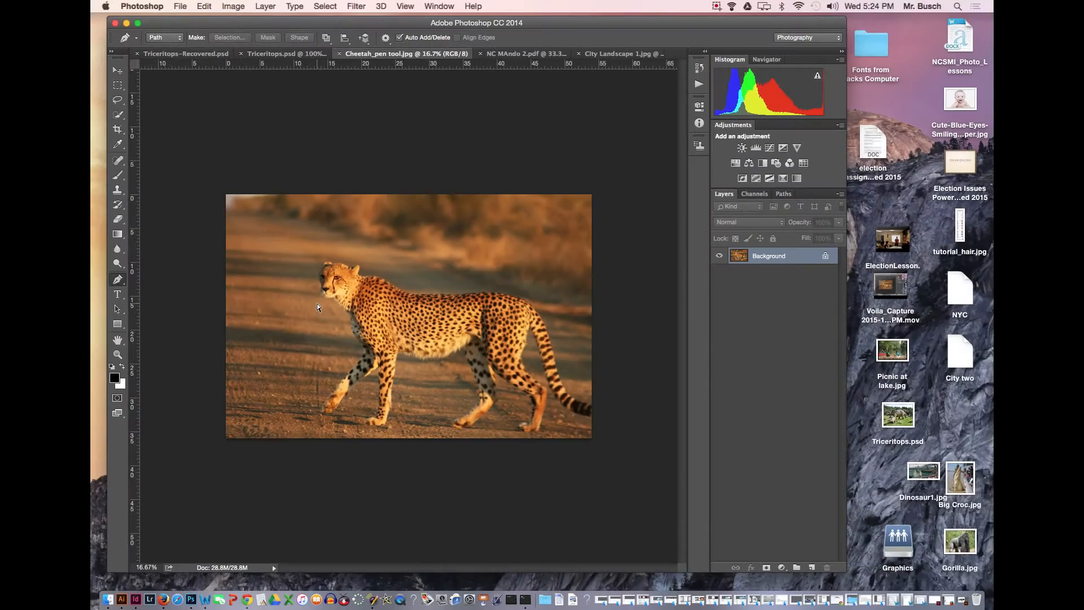
{"action": "mouse_move", "coordinate": [347, 314]}
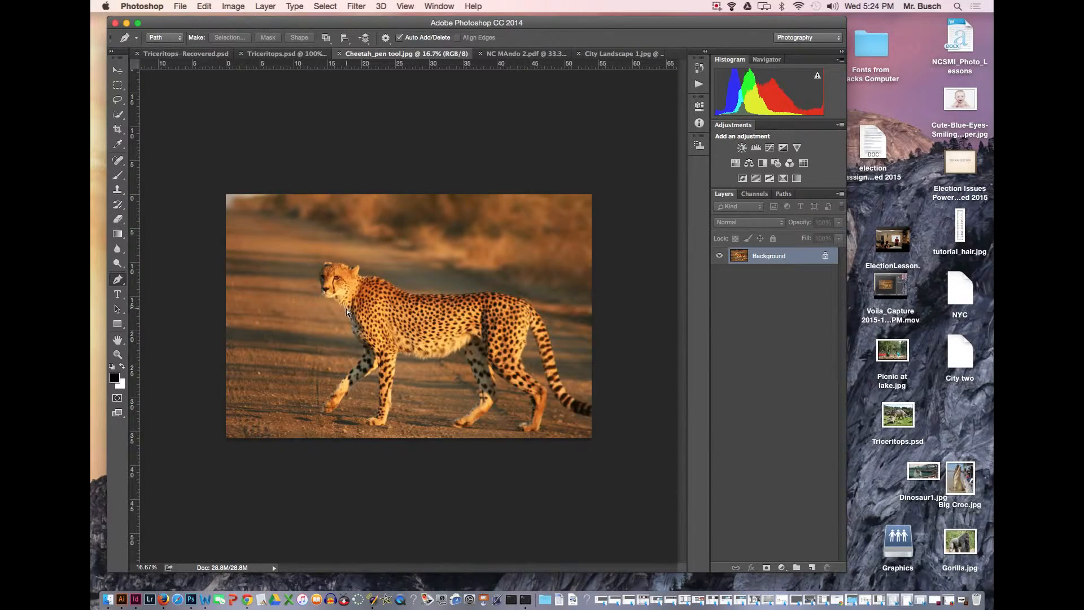
- Zoom in and pan so the cheetah's head fills the view
{"action": "left_click", "coordinate": [347, 312]}
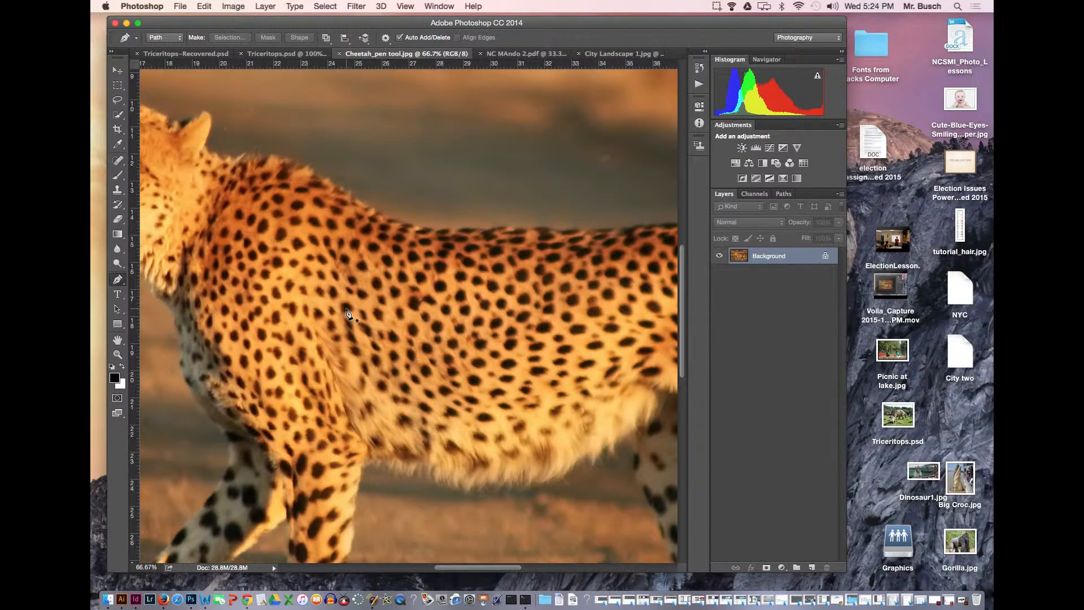
{"action": "mouse_move", "coordinate": [371, 222]}
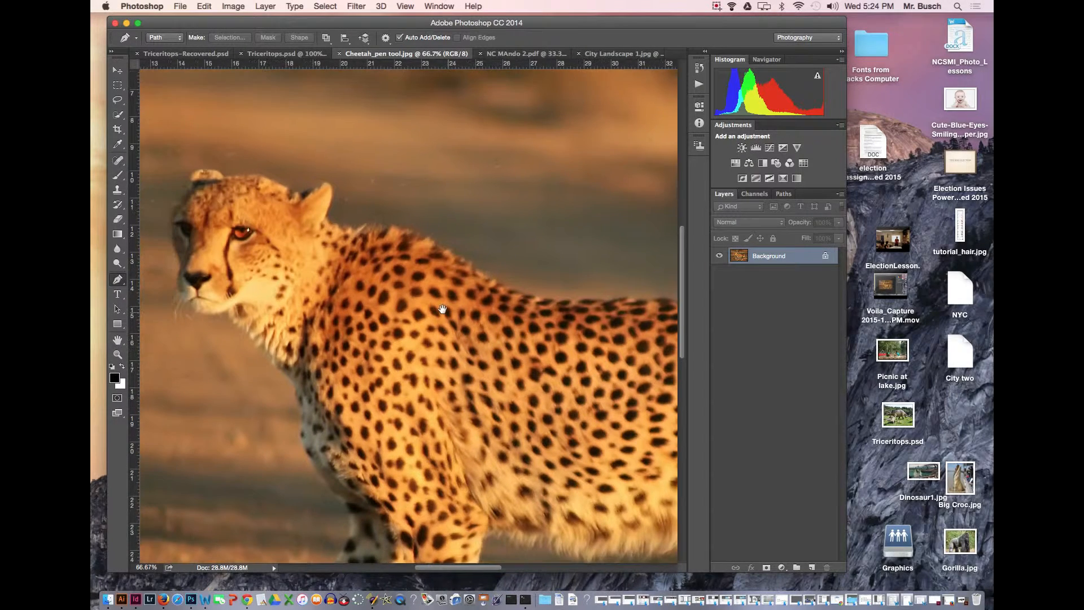
{"action": "left_click_drag", "start_coordinate": [443, 309], "coordinate": [375, 299]}
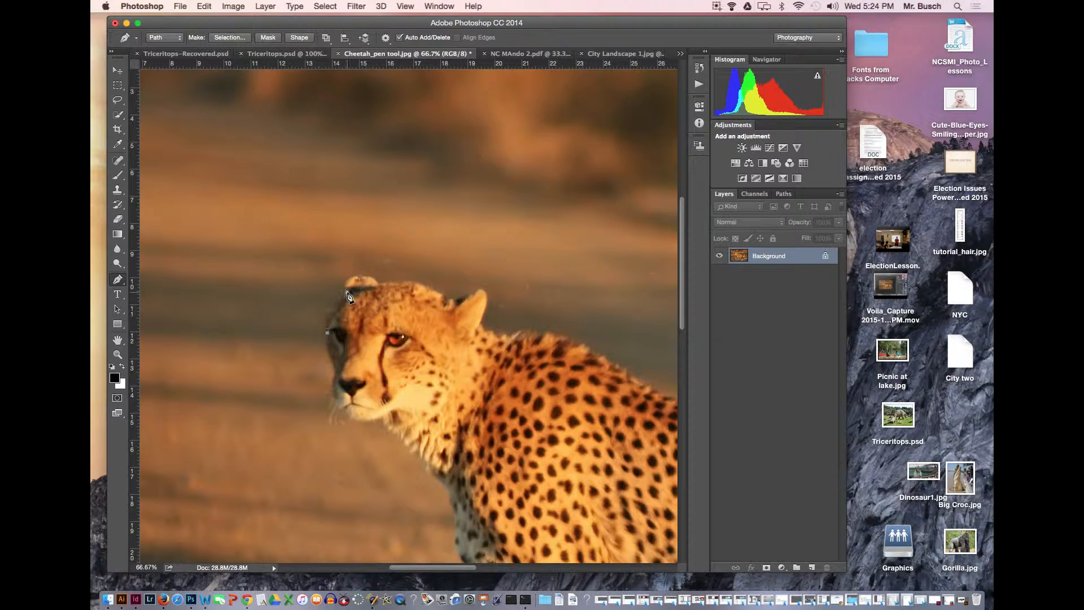
- Place Pen anchors from the left cheek edge up to the forehead
{"action": "left_click", "coordinate": [374, 280]}
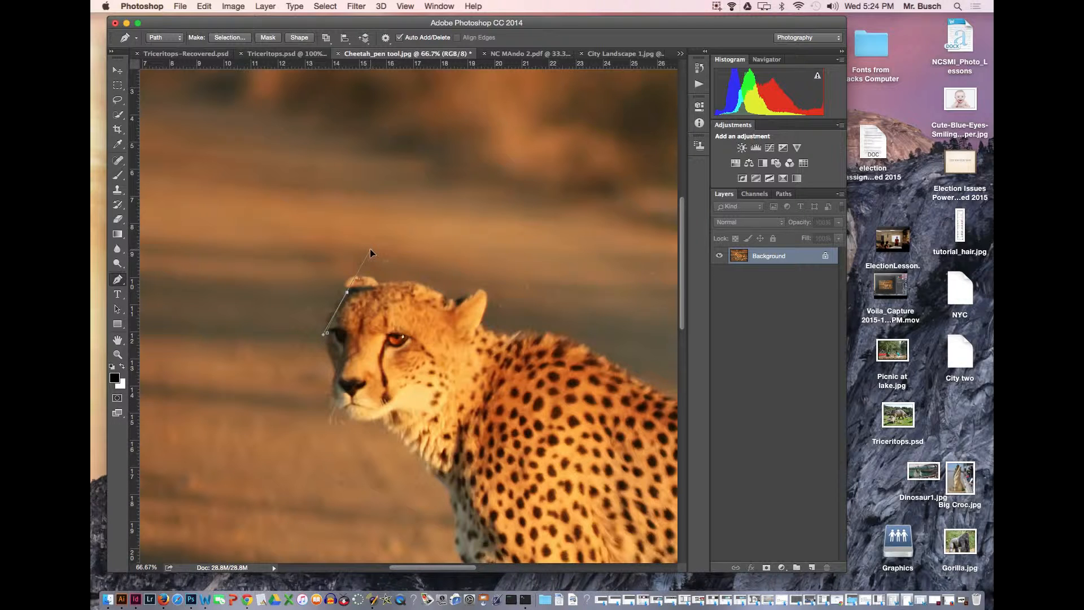
{"action": "left_click", "coordinate": [348, 310]}
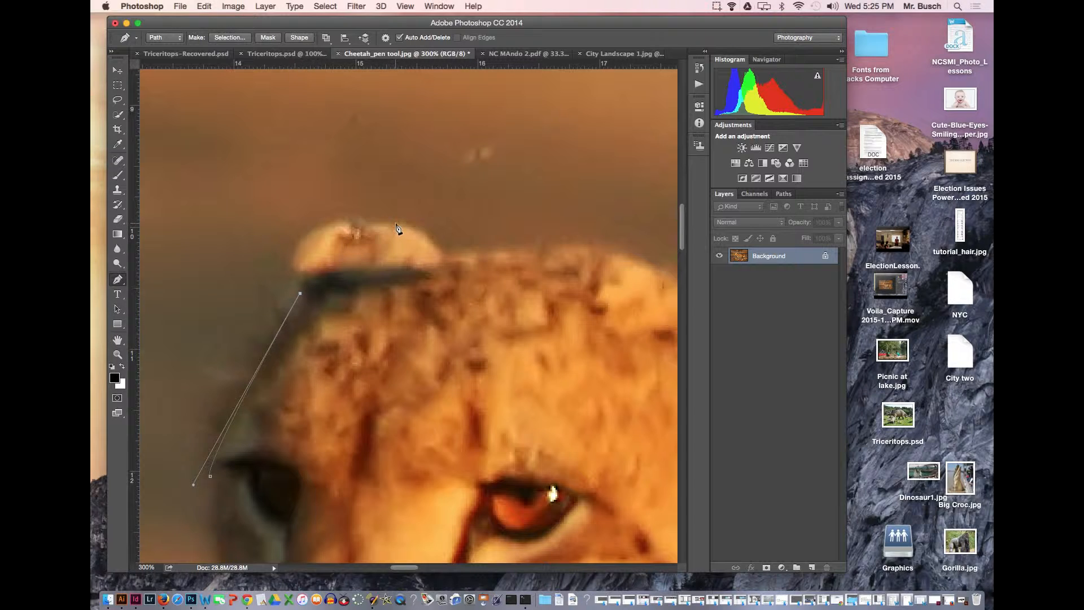
- Add a Pen anchor over the top of the cheetah's head
{"action": "left_click", "coordinate": [508, 234]}
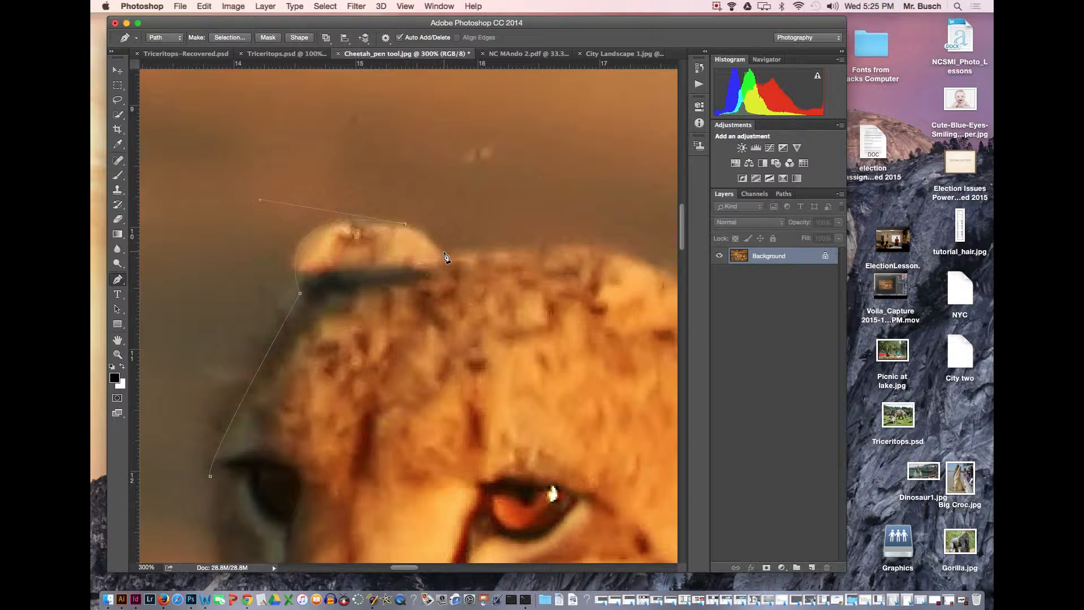
{"action": "mouse_move", "coordinate": [450, 266]}
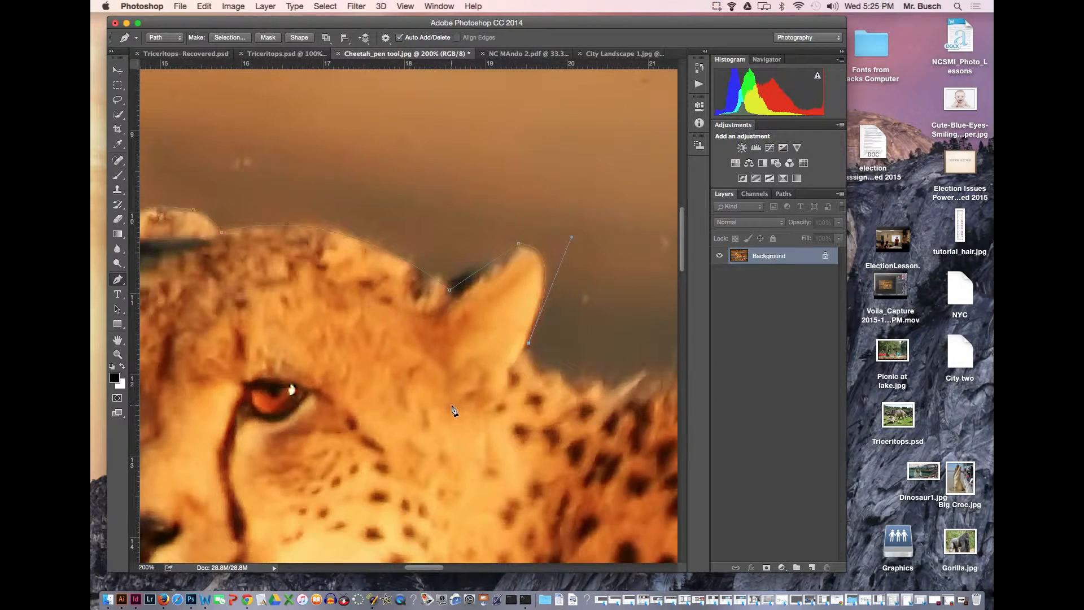
{"action": "mouse_move", "coordinate": [524, 363]}
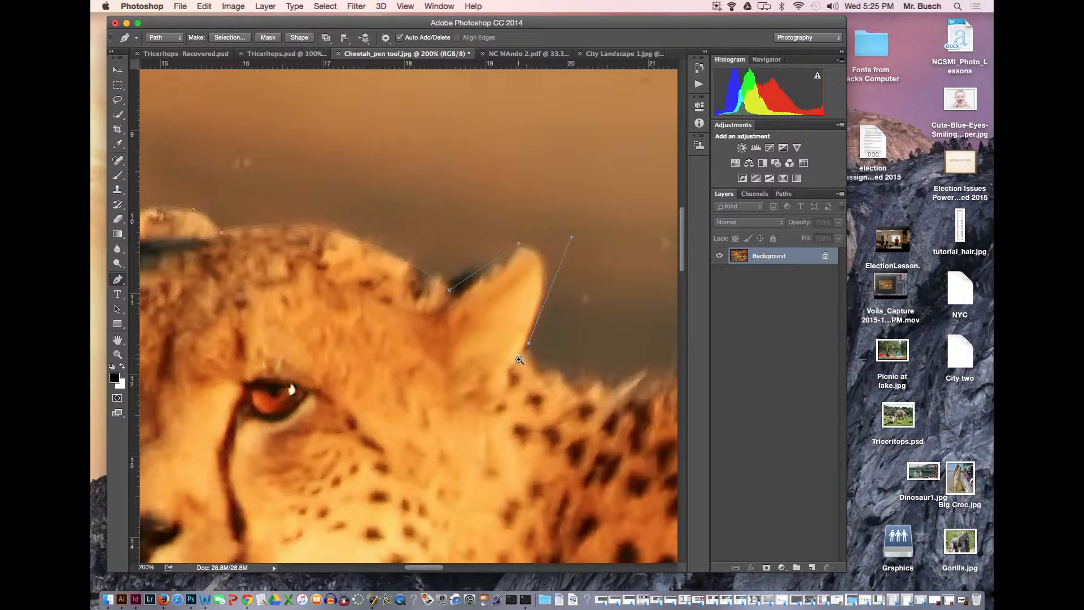
{"action": "mouse_move", "coordinate": [516, 367]}
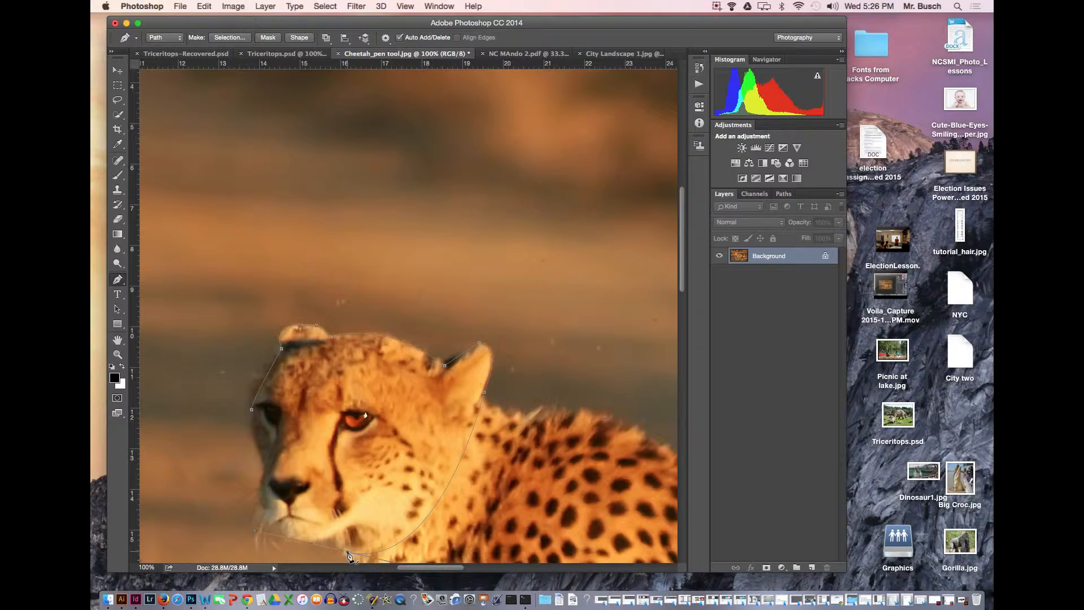
- Place the final anchor under the chin to close the outline
{"action": "left_click", "coordinate": [322, 526]}
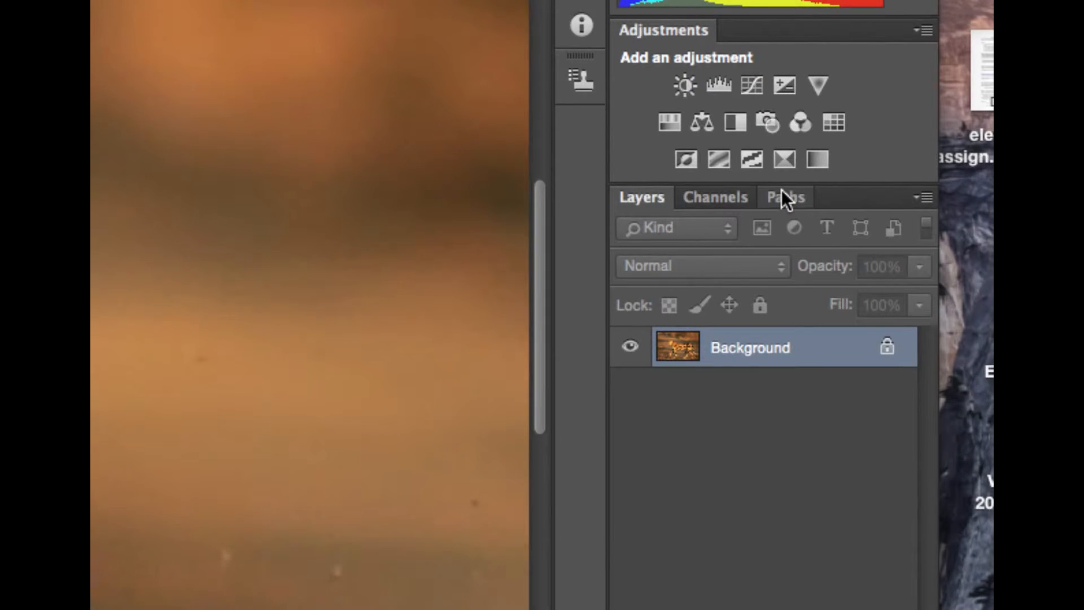
- Load the Work Path as a selection and add a layer mask from it
{"action": "left_click", "coordinate": [786, 196]}
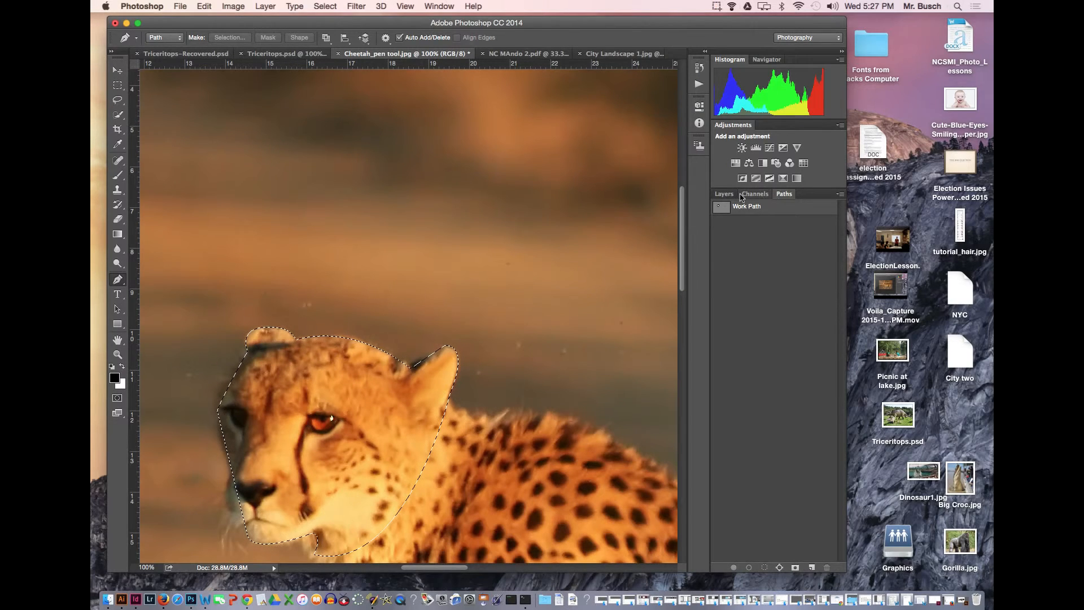
{"action": "left_click", "coordinate": [724, 193]}
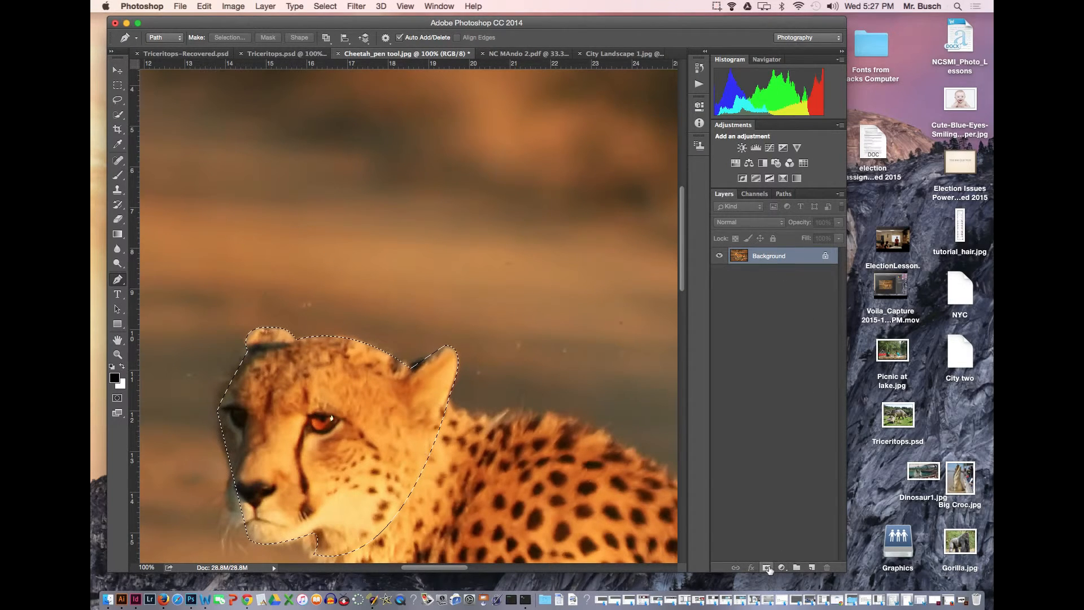
{"action": "left_click", "coordinate": [767, 568]}
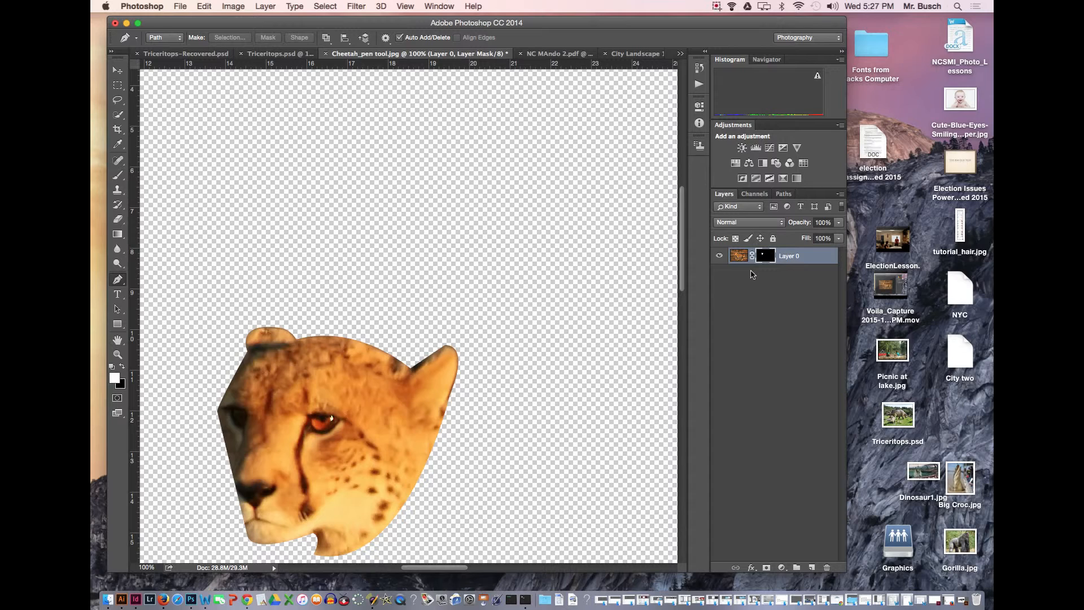
{"action": "mouse_move", "coordinate": [335, 373]}
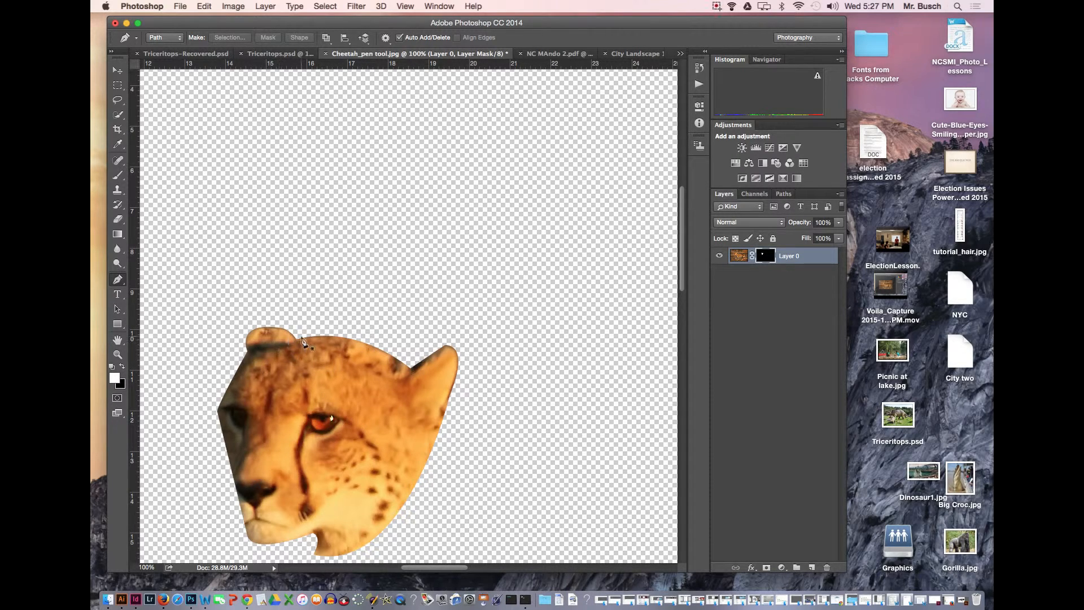
{"action": "mouse_move", "coordinate": [306, 368]}
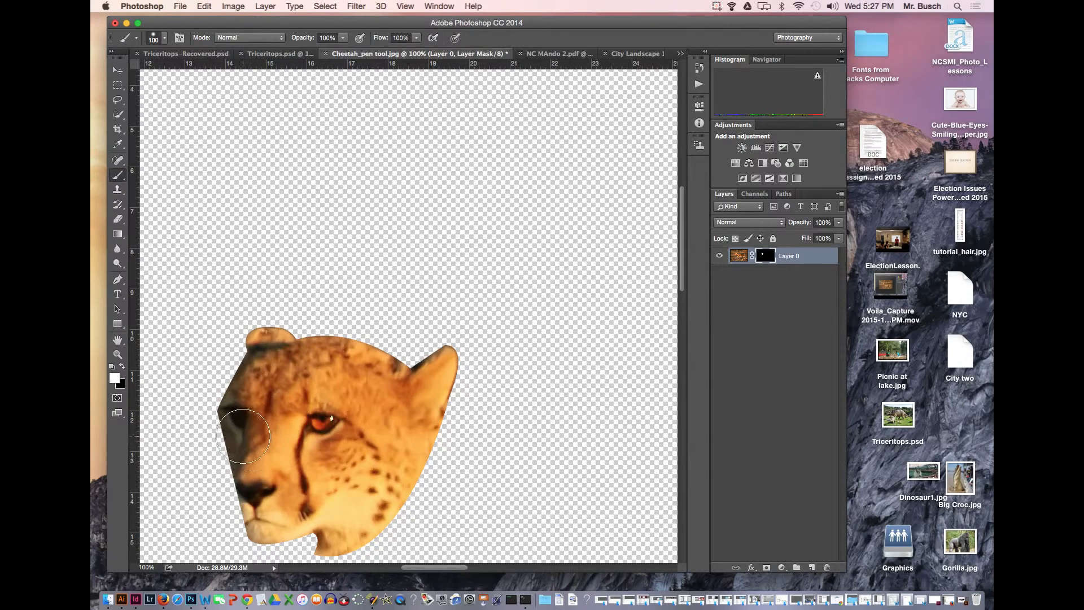
- Paint the mask back along the left cheek and muzzle, then open the File menu
{"action": "left_click_drag", "start_coordinate": [243, 435], "coordinate": [249, 502]}
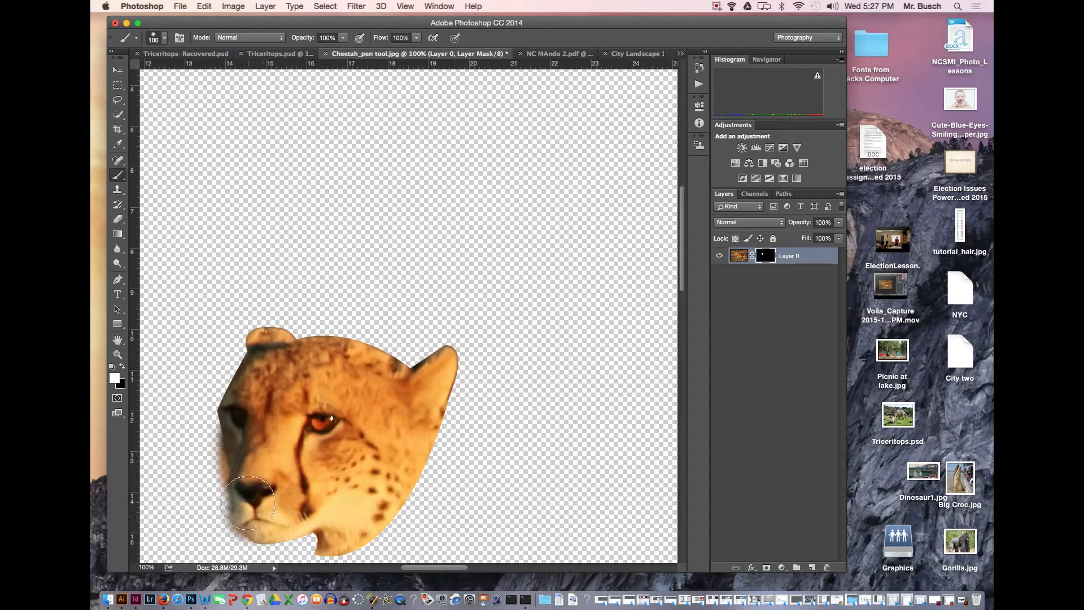
{"action": "mouse_move", "coordinate": [551, 217]}
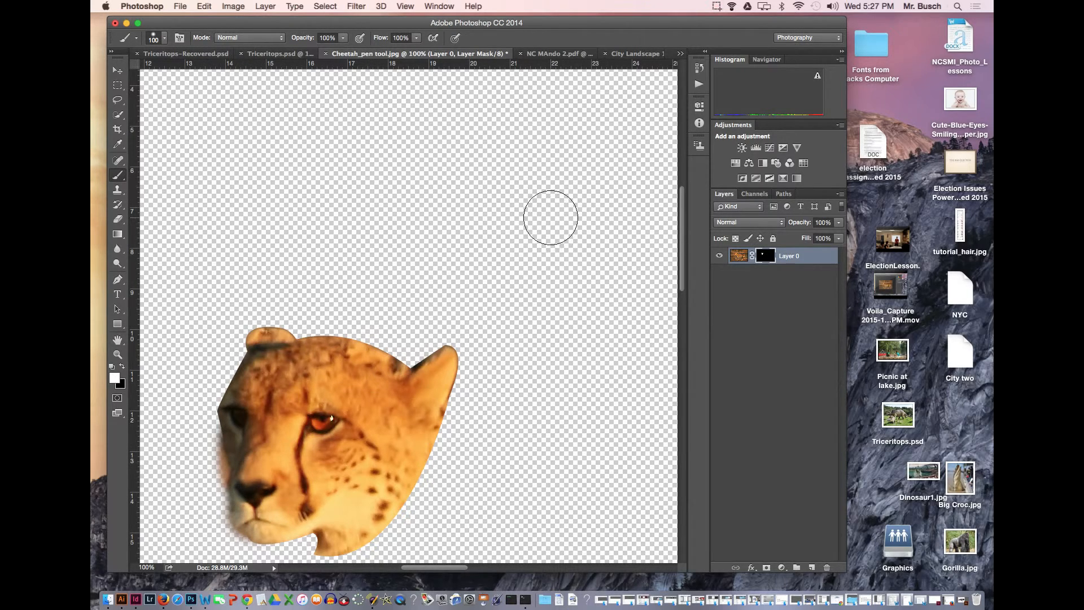
{"action": "left_click", "coordinate": [180, 6]}
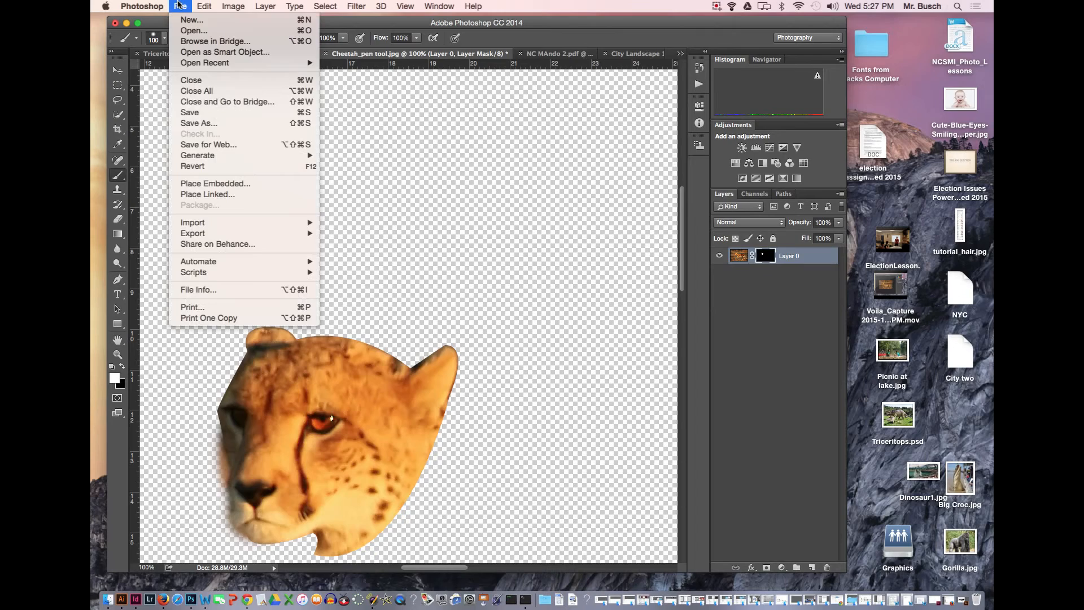